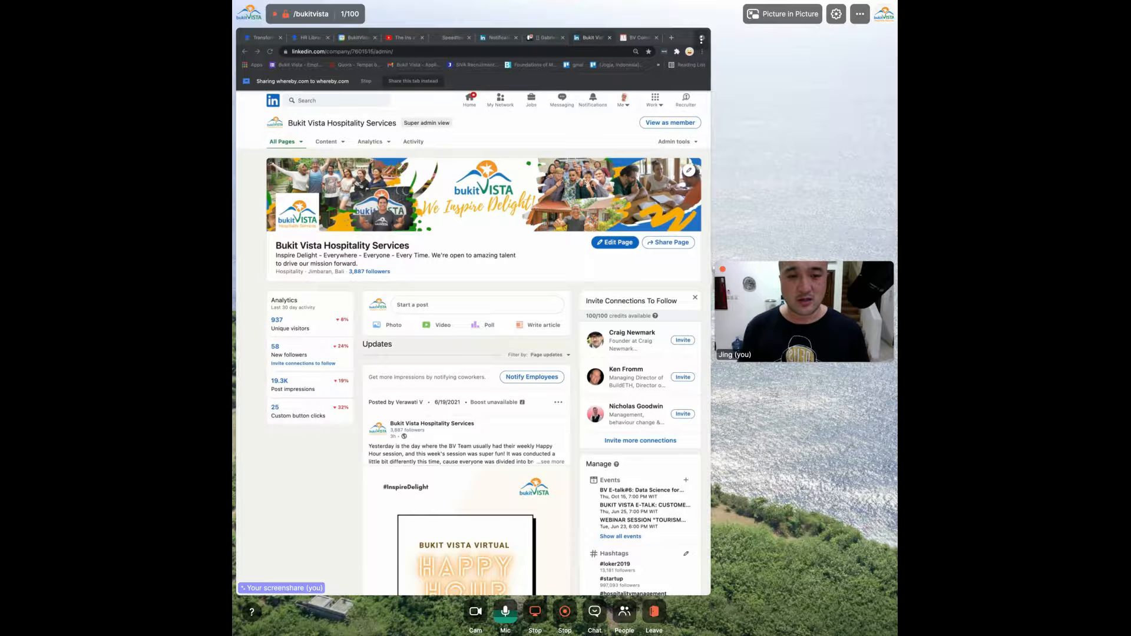
Step: Open the company page's Updates analytics, apply the time range, and list 20 posts
scroll("down", 3)
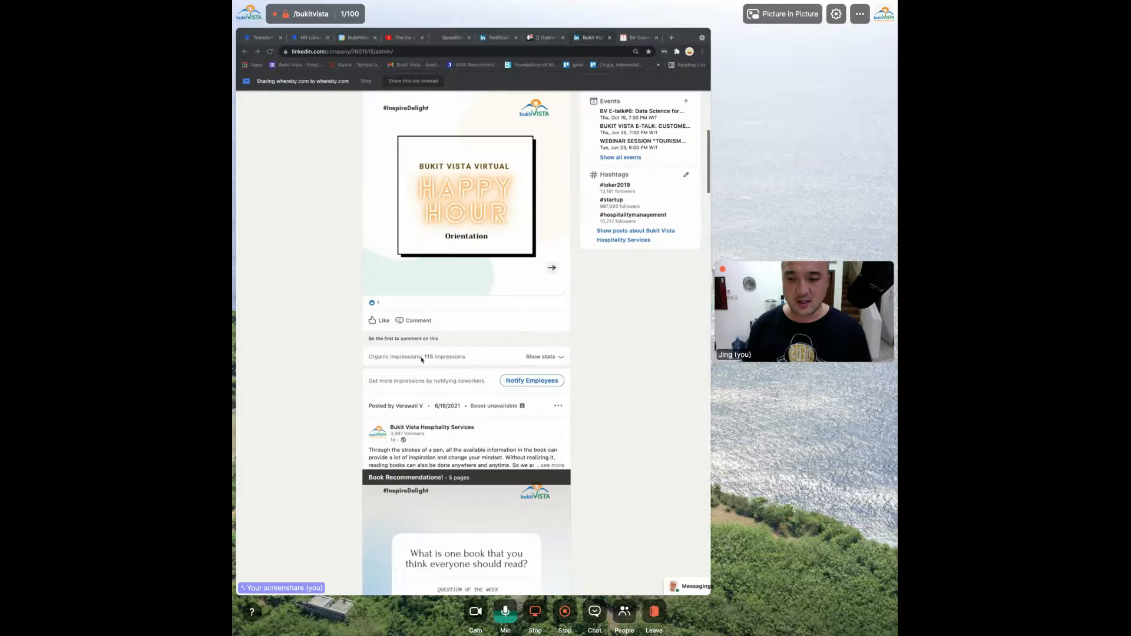
scroll("down", 3)
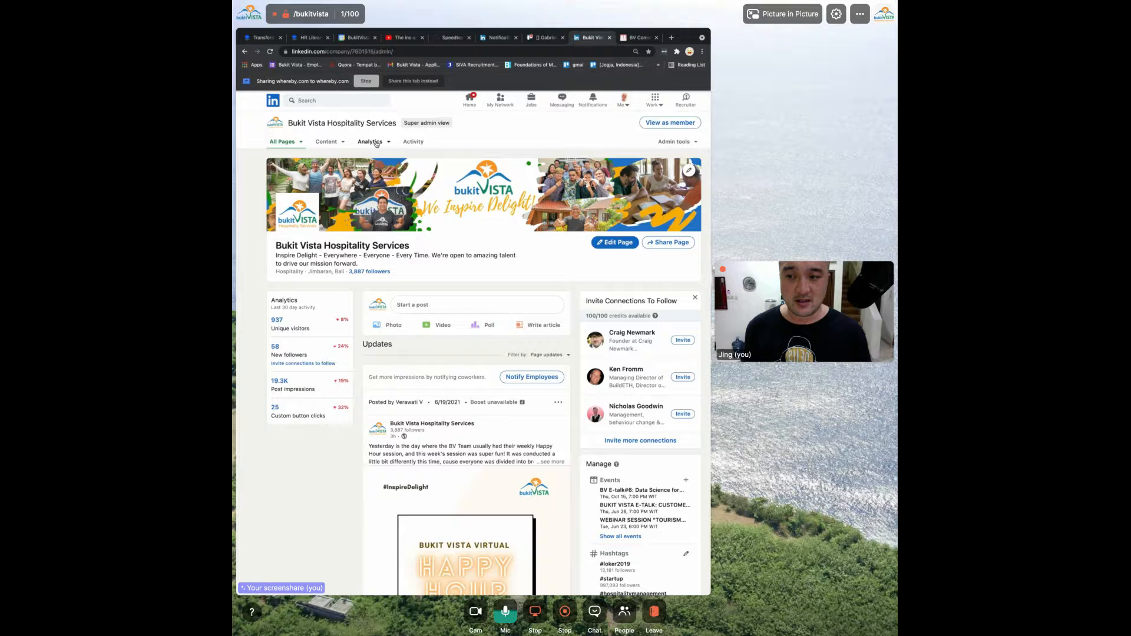
left_click(370, 141)
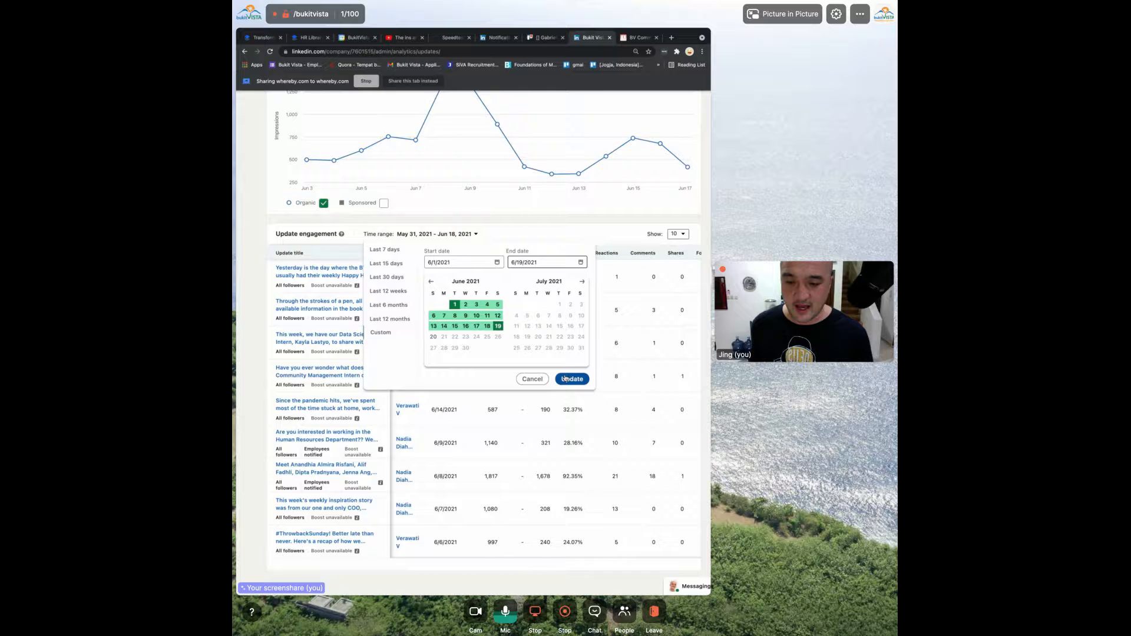
left_click(572, 379)
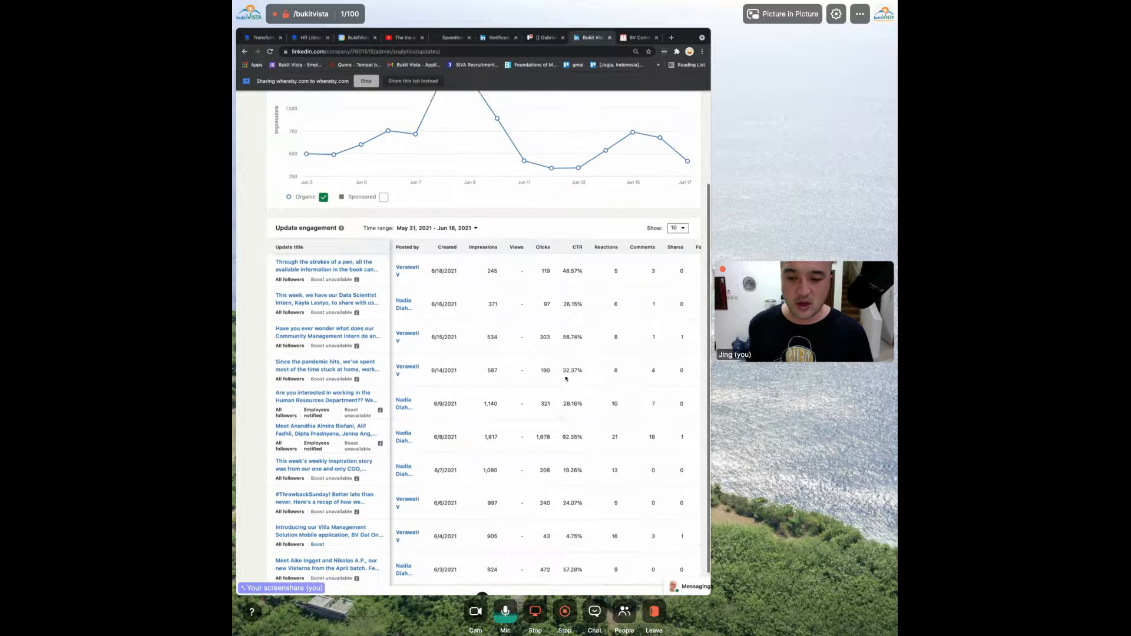
scroll("down", 3)
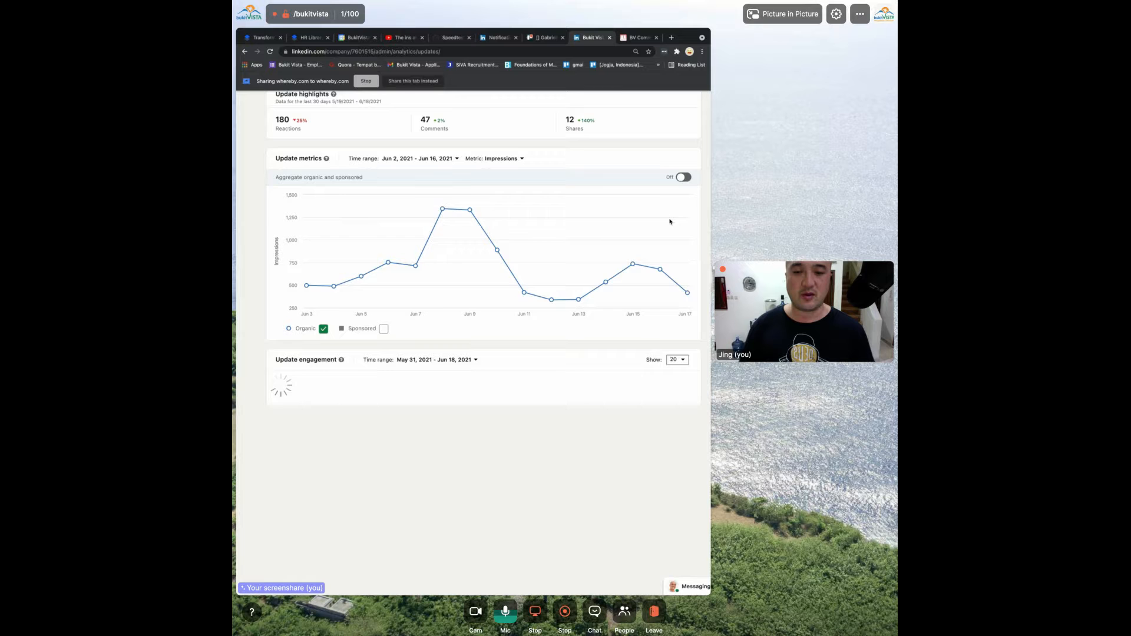
Step: Find the 6/8/2021 'Meet The New Visterns' post (1,817 impressions, 92.35% CTR) and open it
scroll("down", 3)
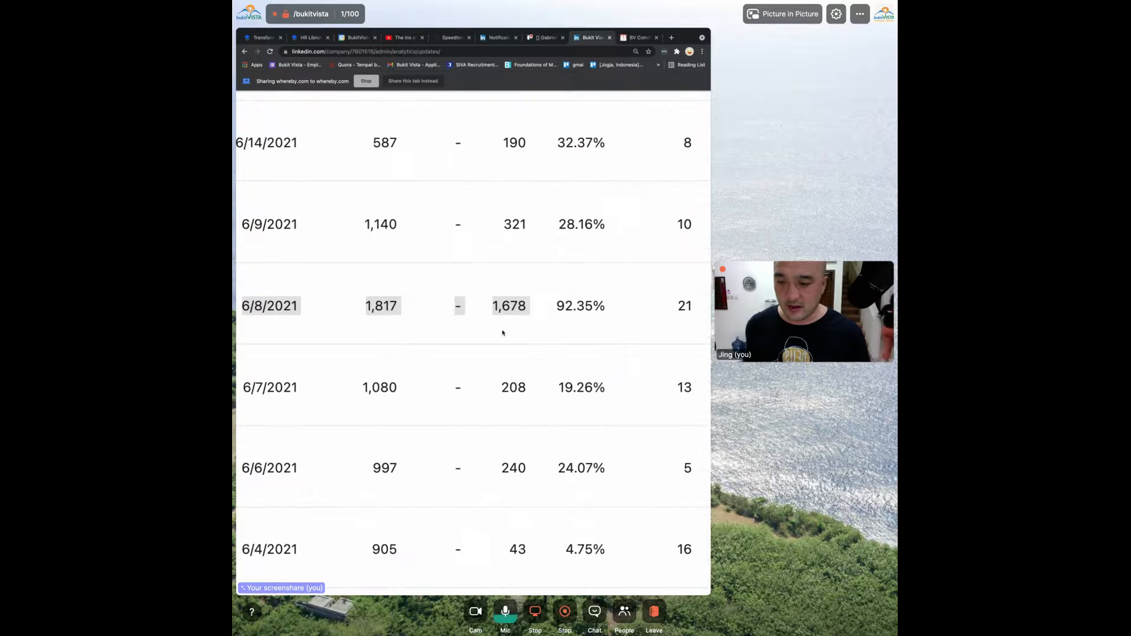
double_click(509, 305)
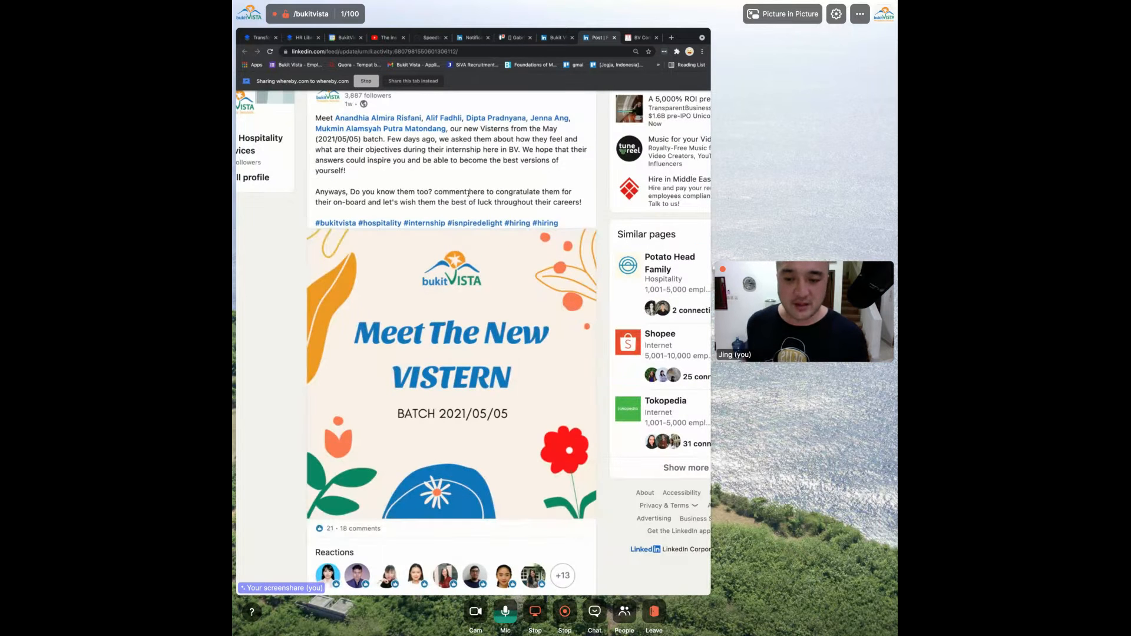
Step: Advance the carousel through its 11 intern slides, then scroll down to the comments
left_click(580, 373)
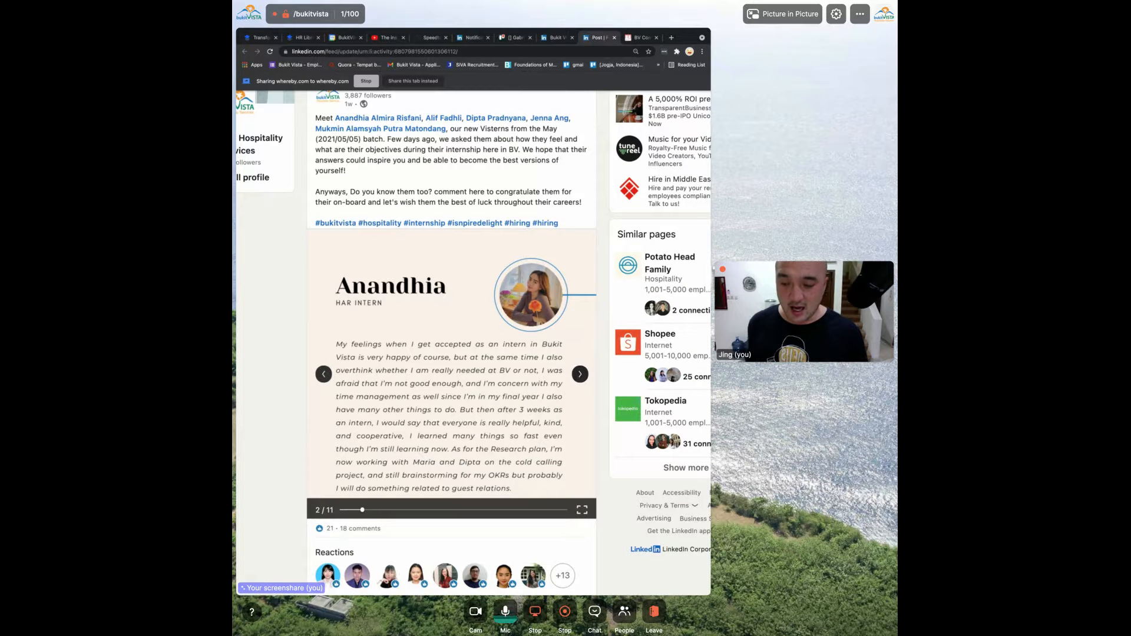
left_click(580, 373)
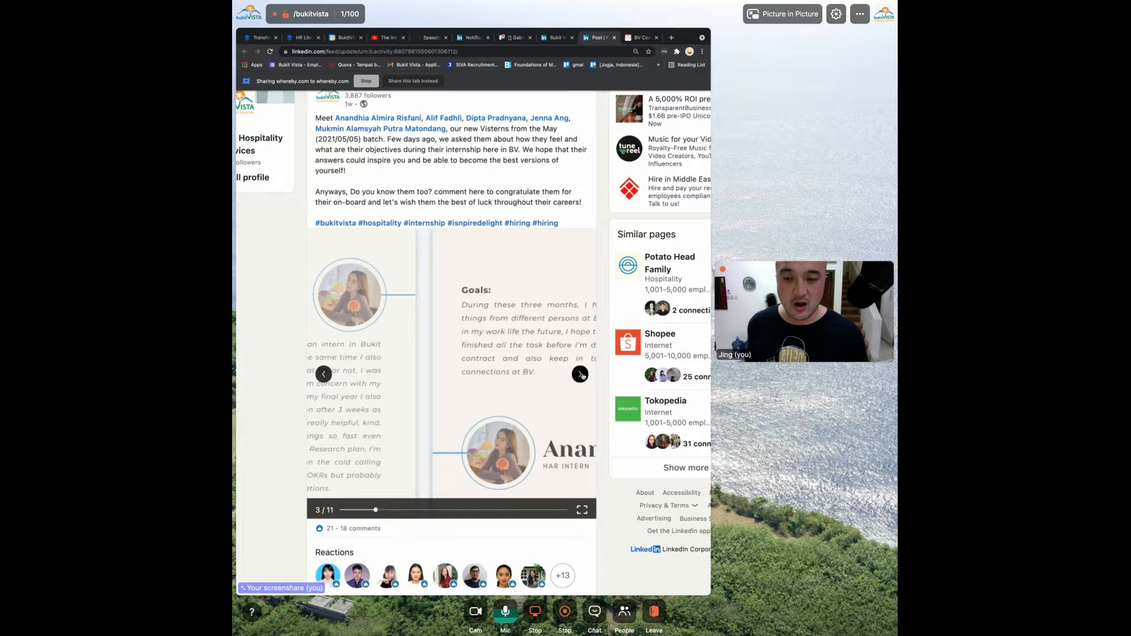
left_click(580, 374)
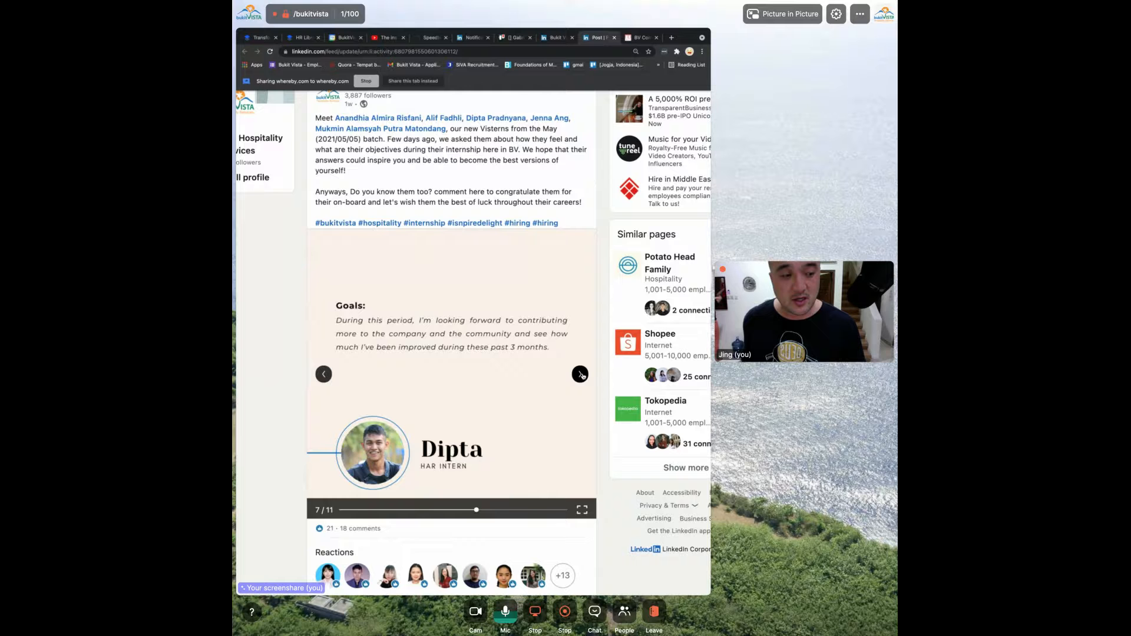
left_click(579, 374)
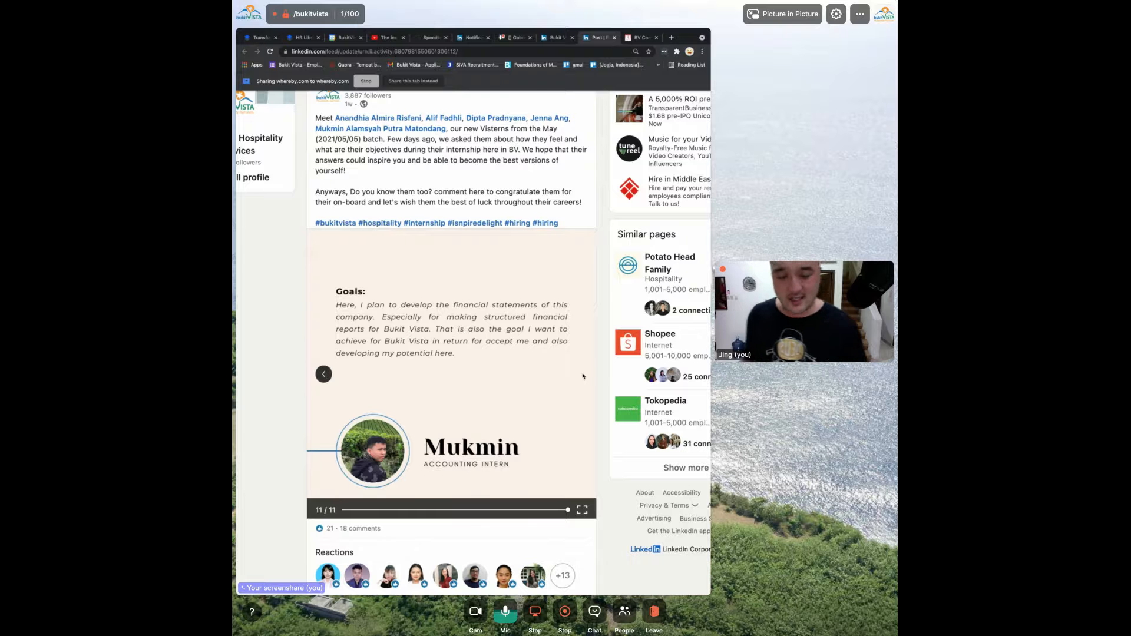
scroll("down", 3)
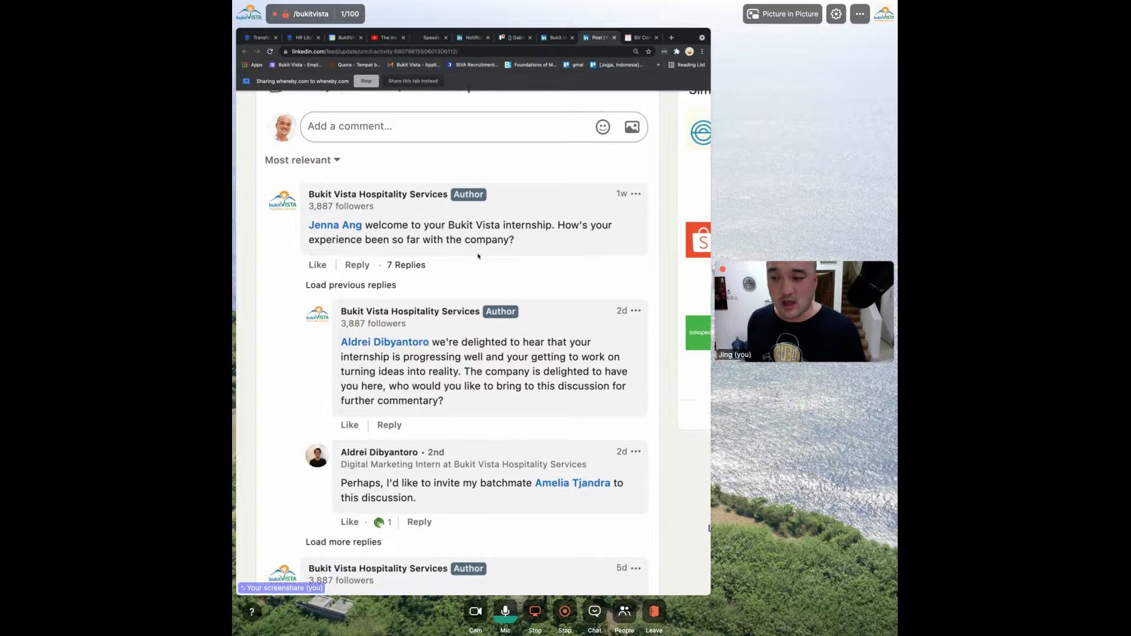
scroll("down", 3)
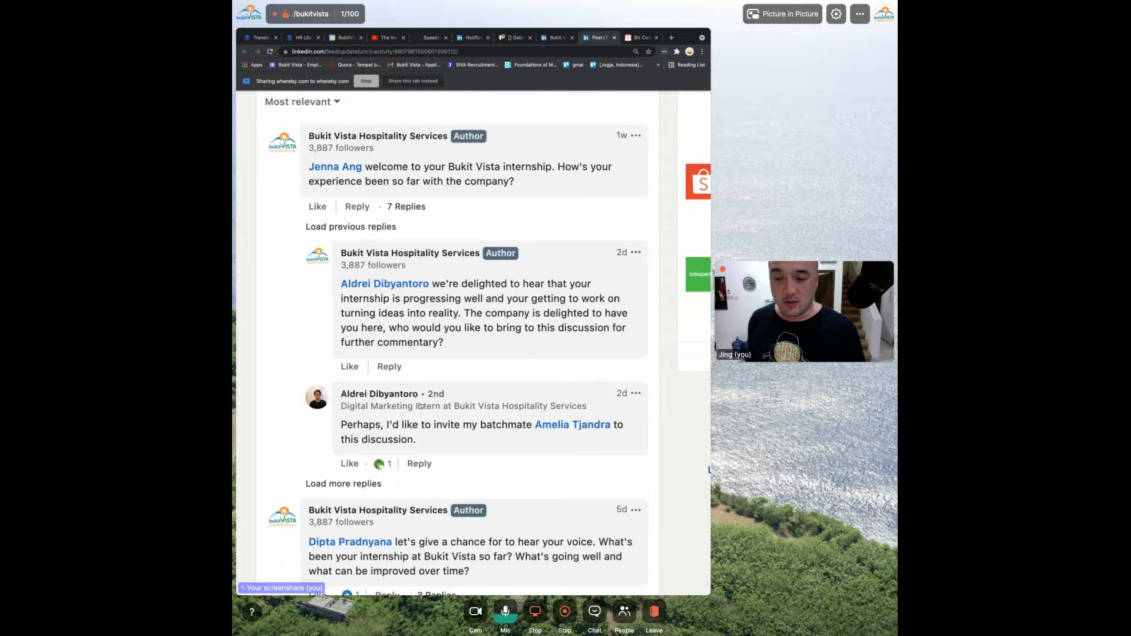
scroll("down", 3)
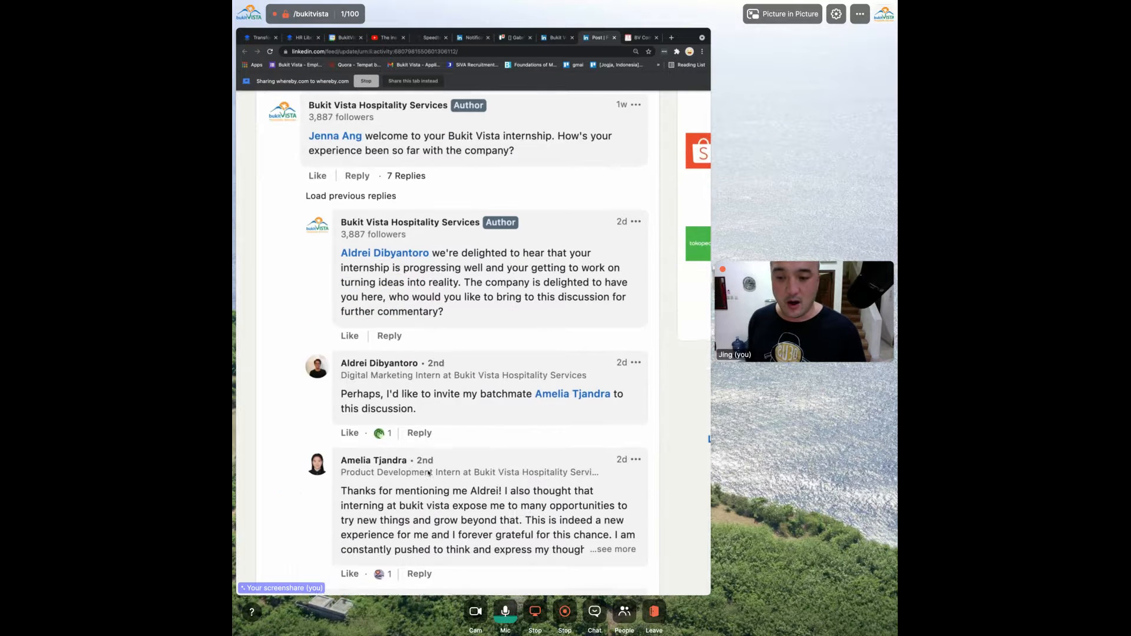
scroll("down", 3)
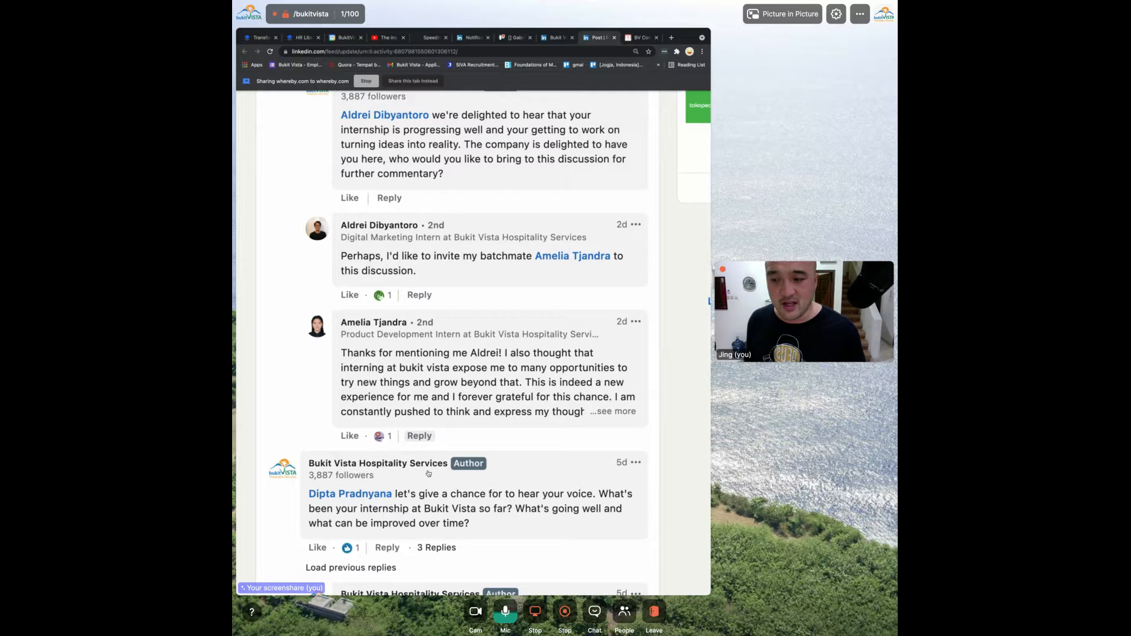
scroll("down", 3)
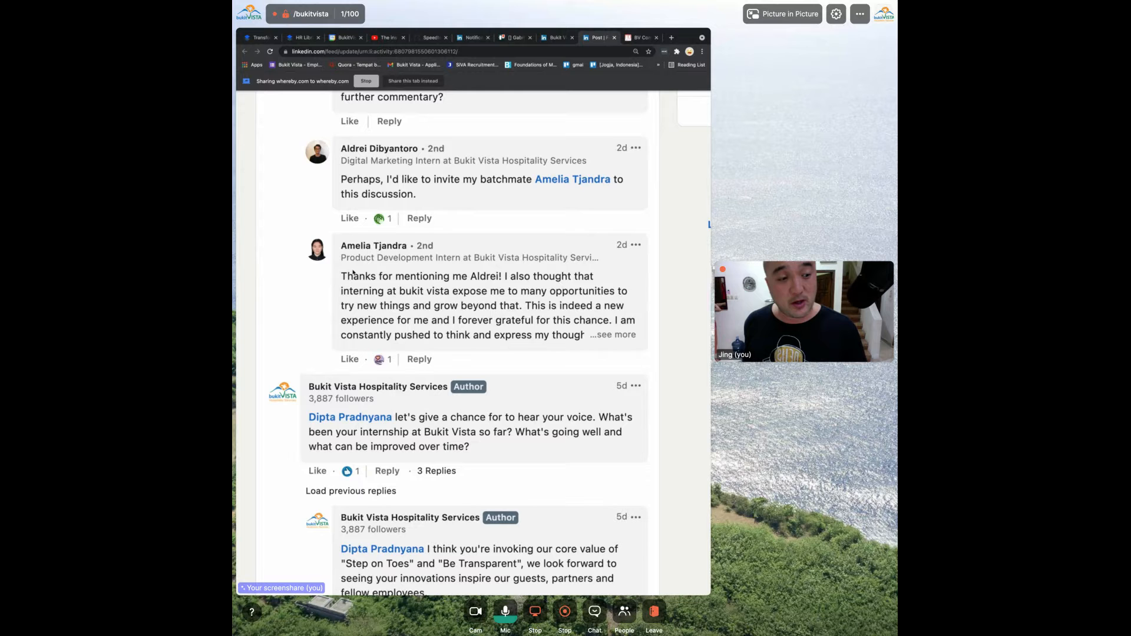
scroll("down", 3)
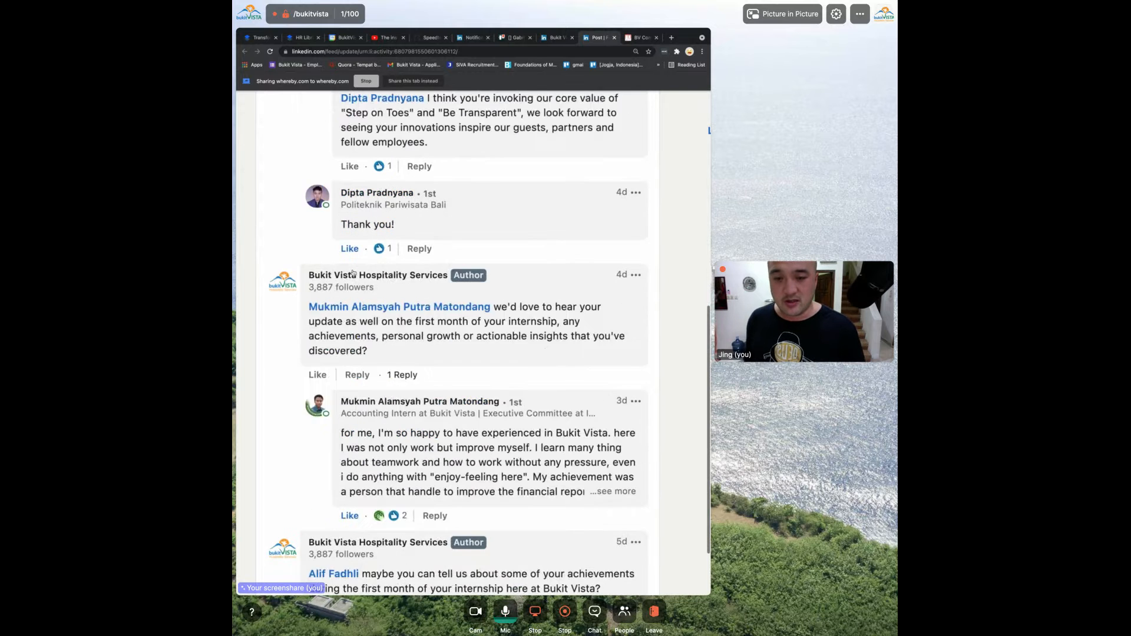
scroll("down", 3)
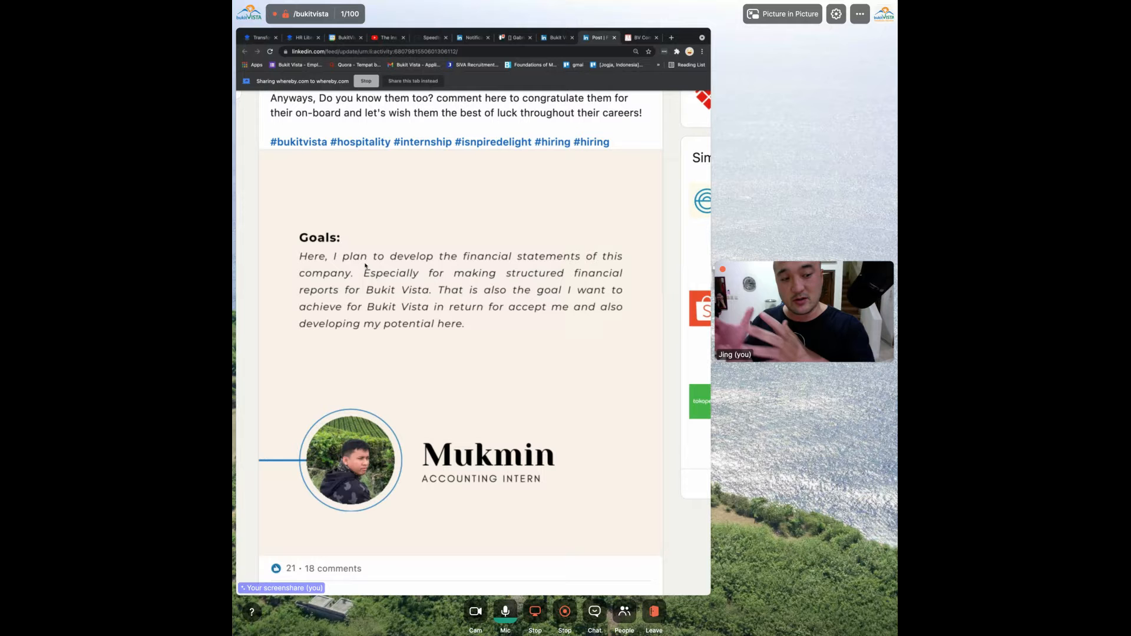
scroll("down", 3)
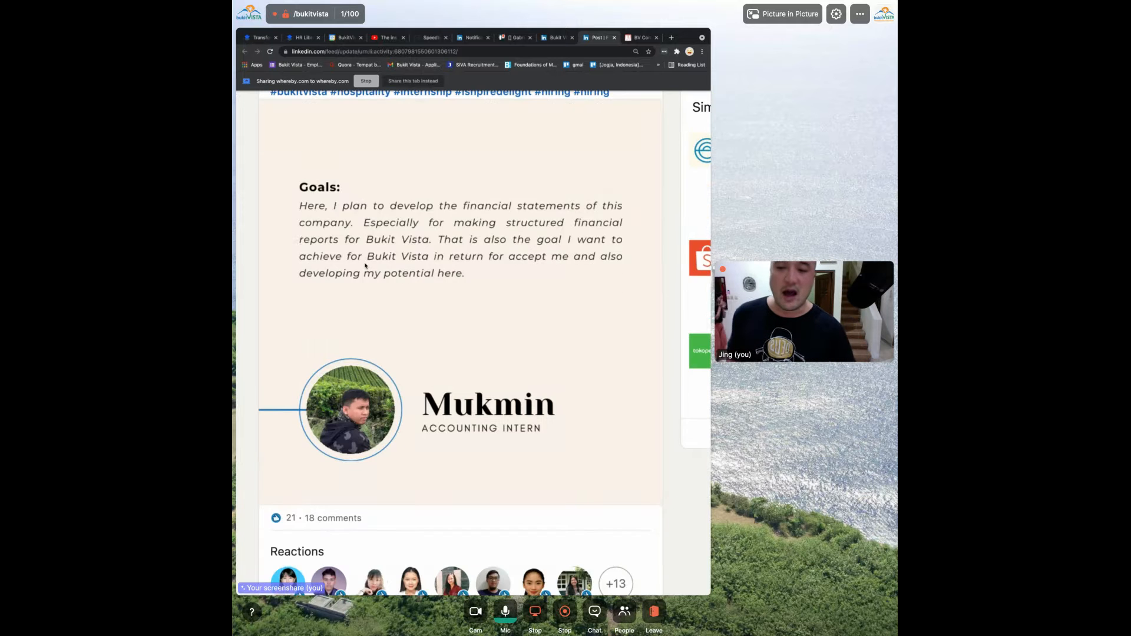
scroll("down", 3)
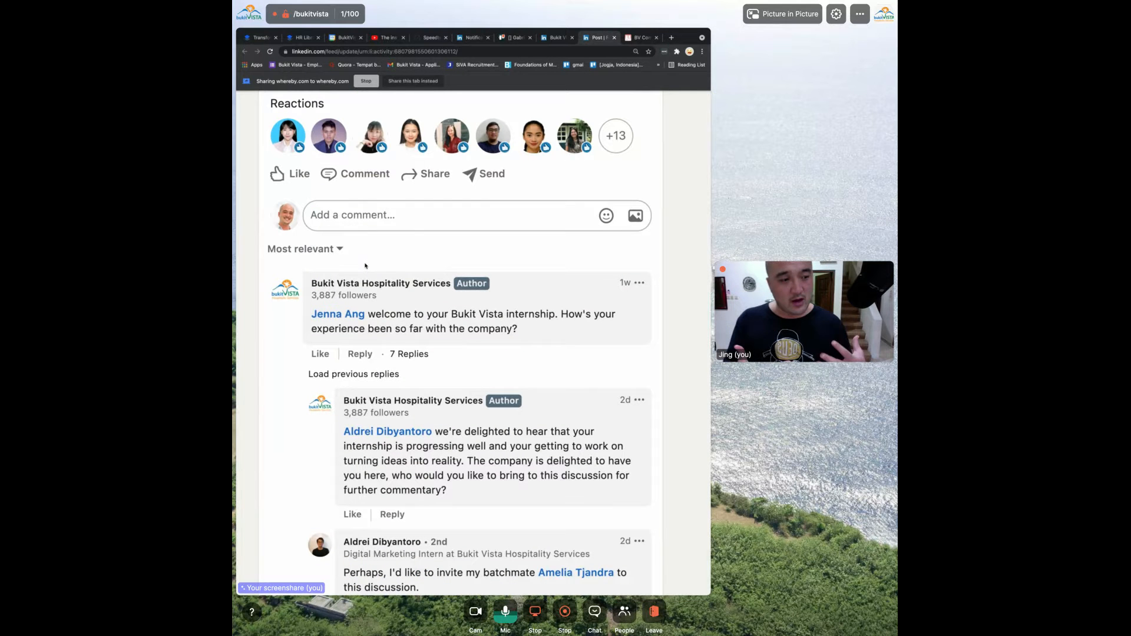